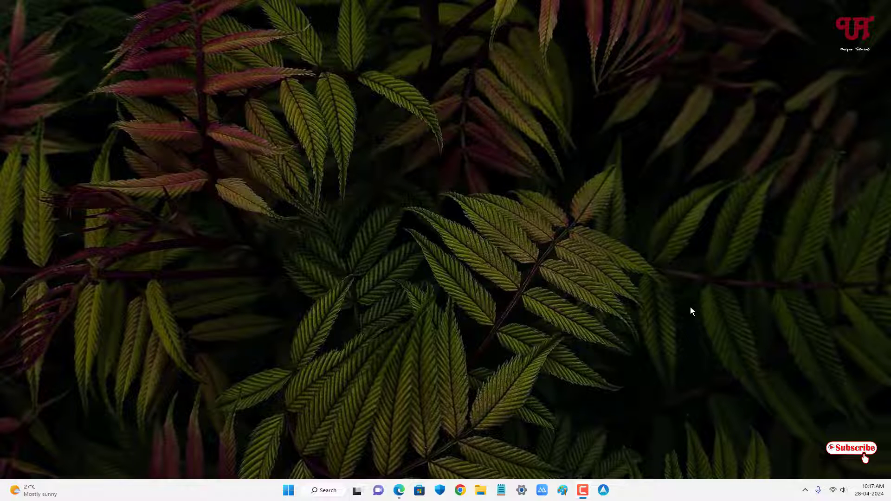
{"action": "mouse_move", "coordinate": [669, 306]}
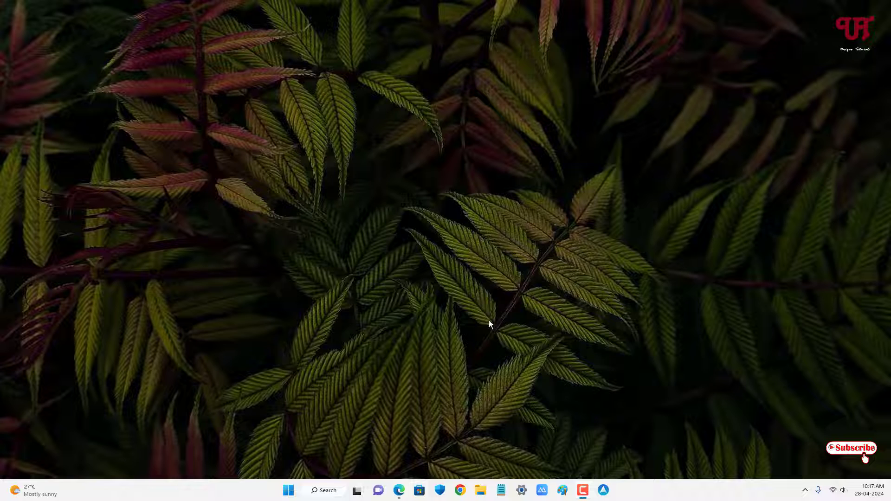
{"action": "mouse_move", "coordinate": [489, 362]}
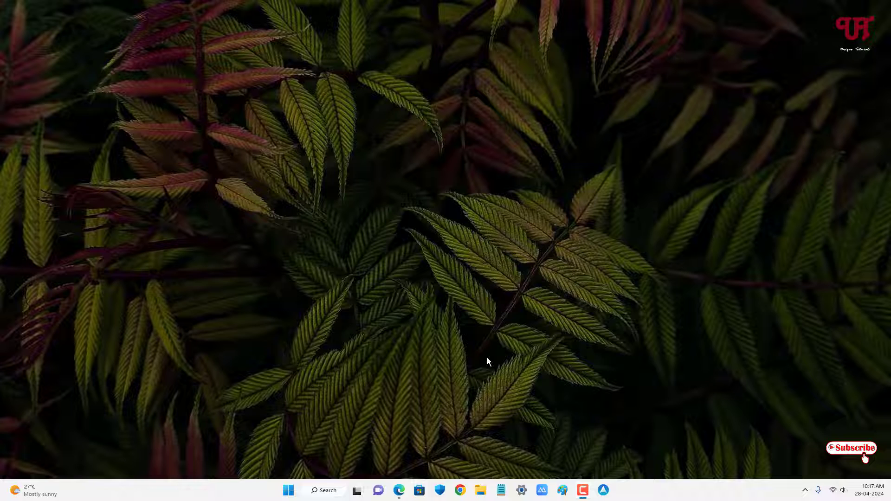
{"action": "mouse_move", "coordinate": [458, 362]}
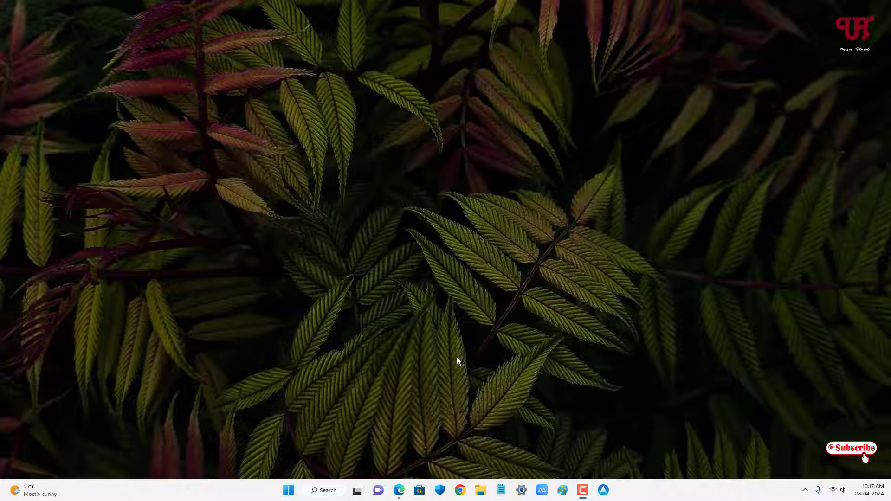
{"action": "mouse_move", "coordinate": [525, 479]}
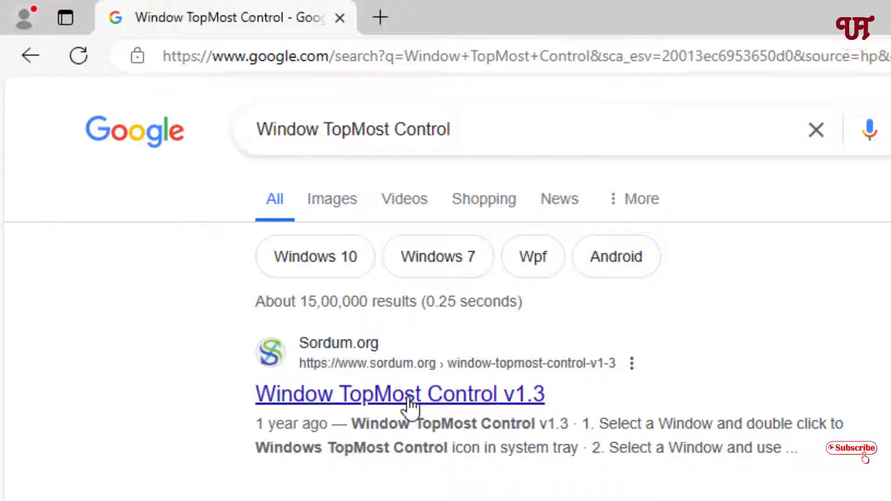
Step: Download Window TopMost Control v1.3 from Sordum.org and show the archive in its folder
{"action": "left_click", "coordinate": [399, 394]}
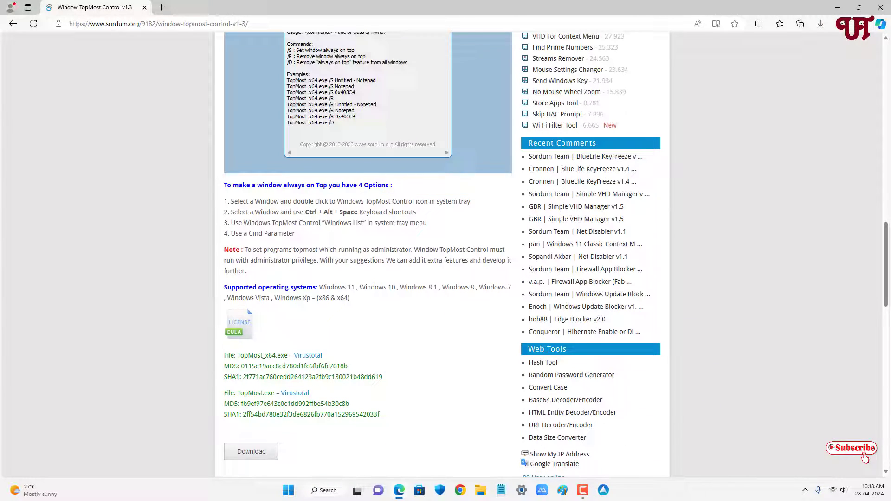
{"action": "left_click", "coordinate": [250, 452]}
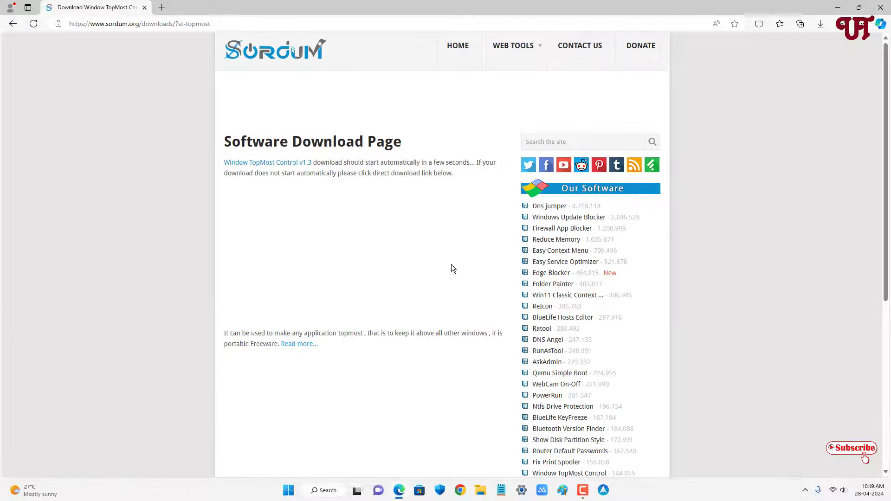
{"action": "left_click", "coordinate": [821, 23]}
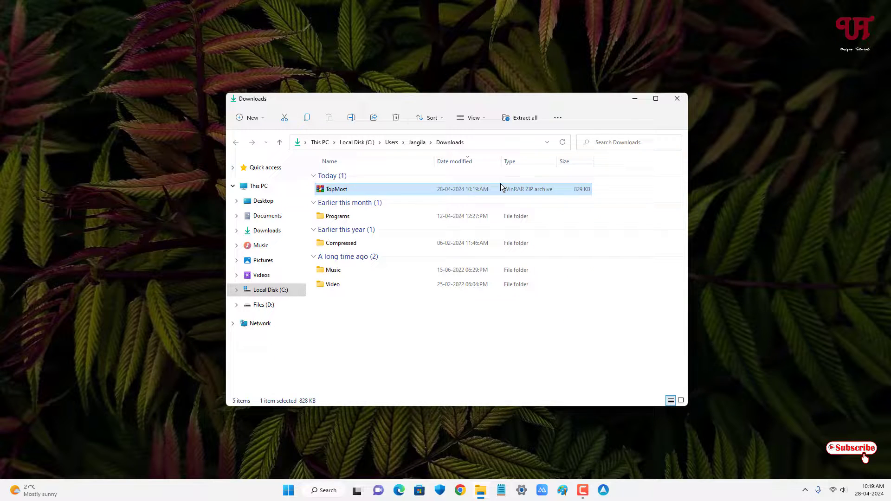
Step: Extract TopMost.zip with WinRAR to the default Downloads\TopMost destination
{"action": "double_click", "coordinate": [335, 189]}
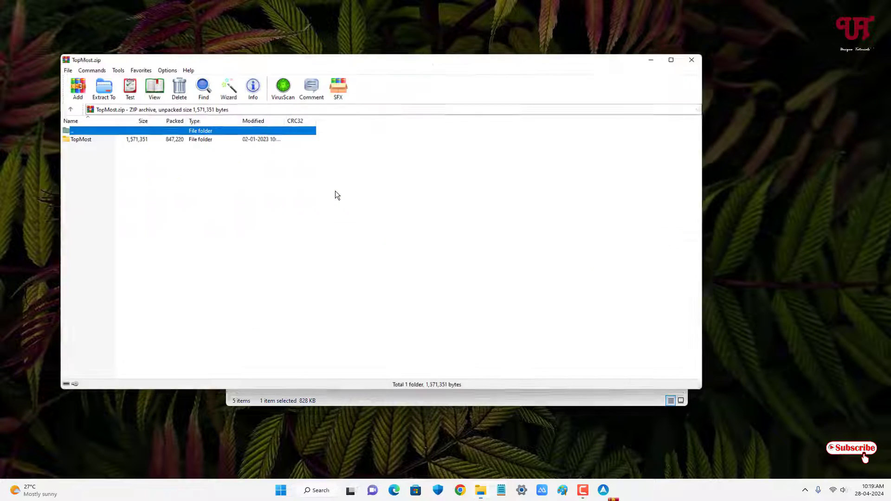
{"action": "left_click", "coordinate": [103, 88]}
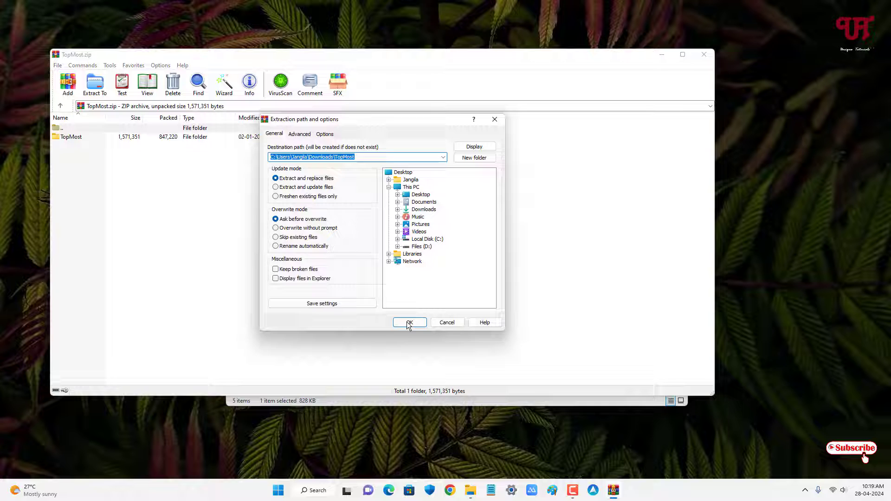
{"action": "left_click", "coordinate": [410, 322]}
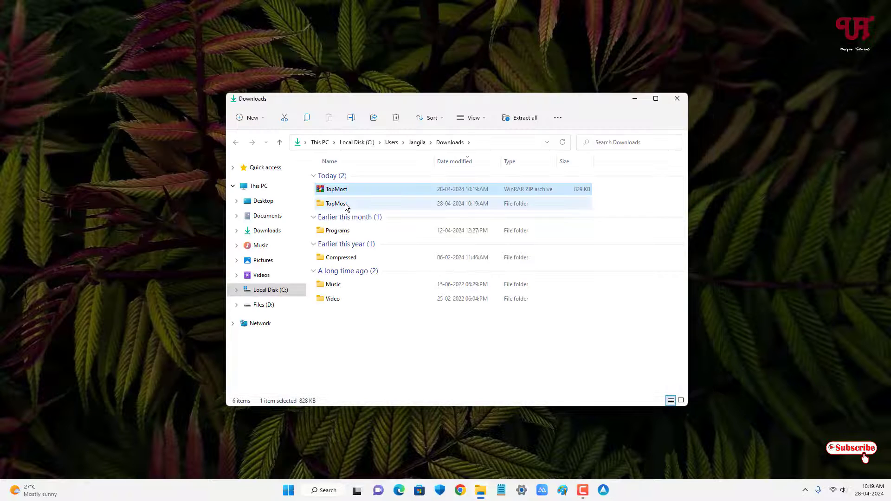
Step: Open the extracted TopMost folders and launch TopMost_x64.exe
{"action": "double_click", "coordinate": [335, 203]}
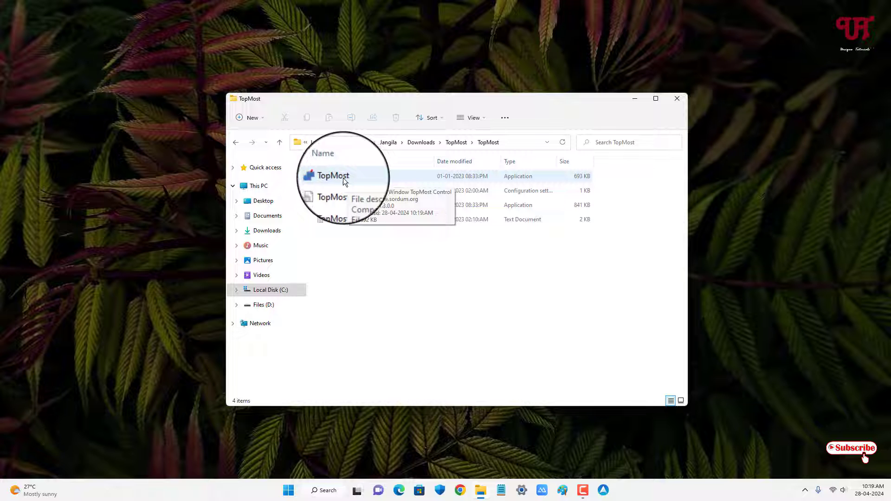
{"action": "left_click", "coordinate": [334, 175]}
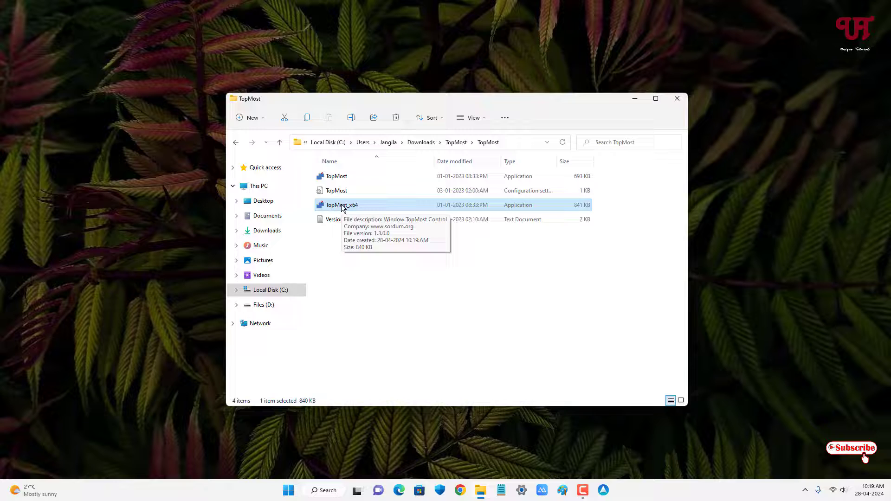
{"action": "left_click", "coordinate": [677, 98]}
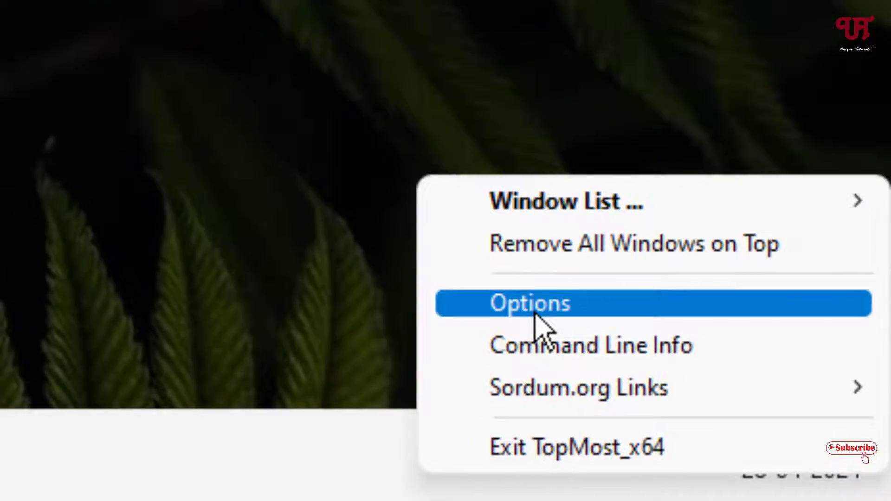
Step: Save options keeping topmost settings remembered and the Ctrl+Alt+Space always-on-top shortcut enabled
{"action": "left_click", "coordinate": [529, 303]}
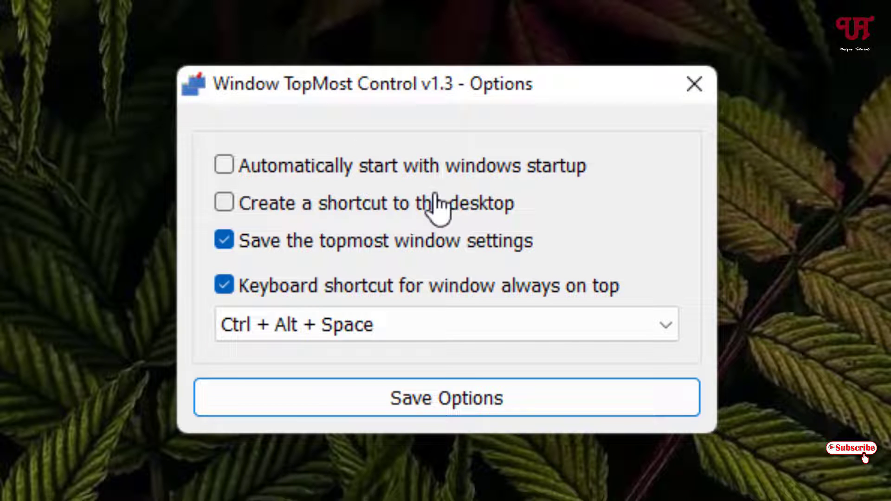
{"action": "mouse_move", "coordinate": [613, 166]}
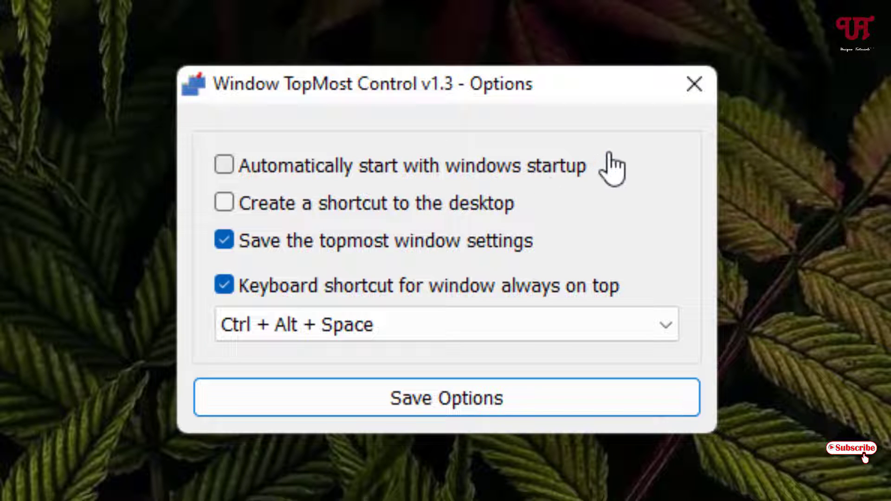
{"action": "mouse_move", "coordinate": [227, 167]}
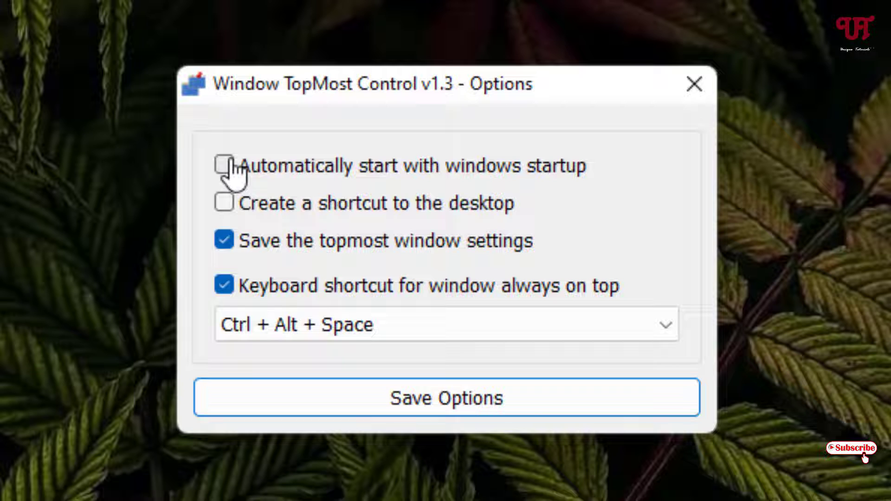
{"action": "mouse_move", "coordinate": [400, 193]}
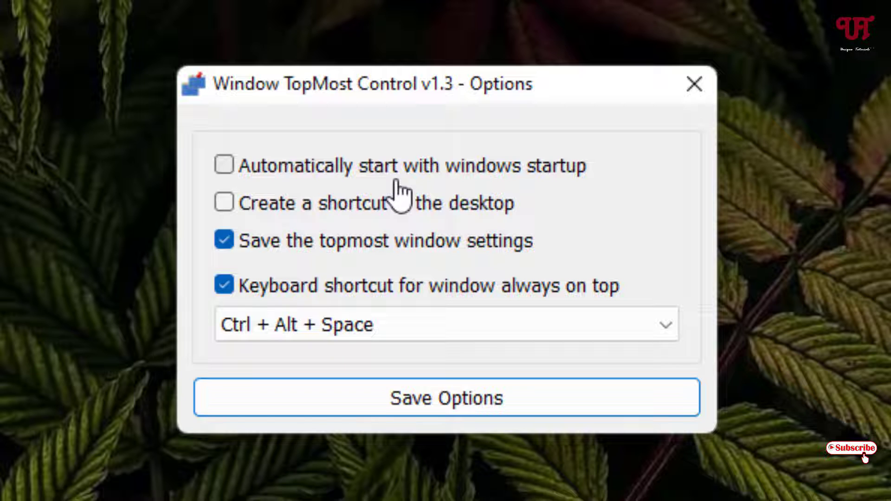
{"action": "mouse_move", "coordinate": [387, 227]}
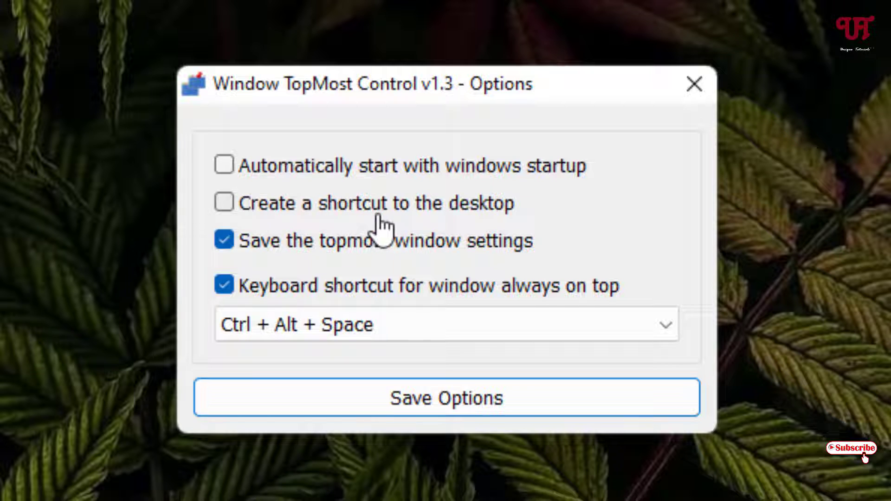
{"action": "mouse_move", "coordinate": [296, 267]}
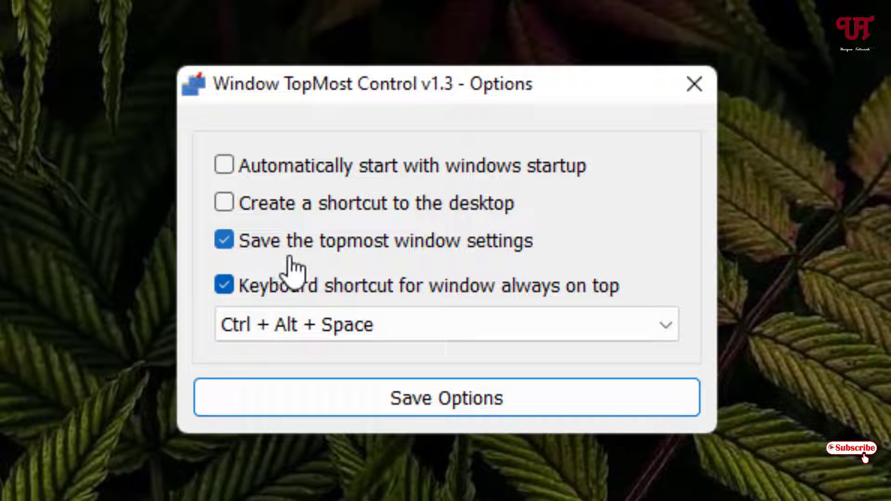
{"action": "mouse_move", "coordinate": [370, 276]}
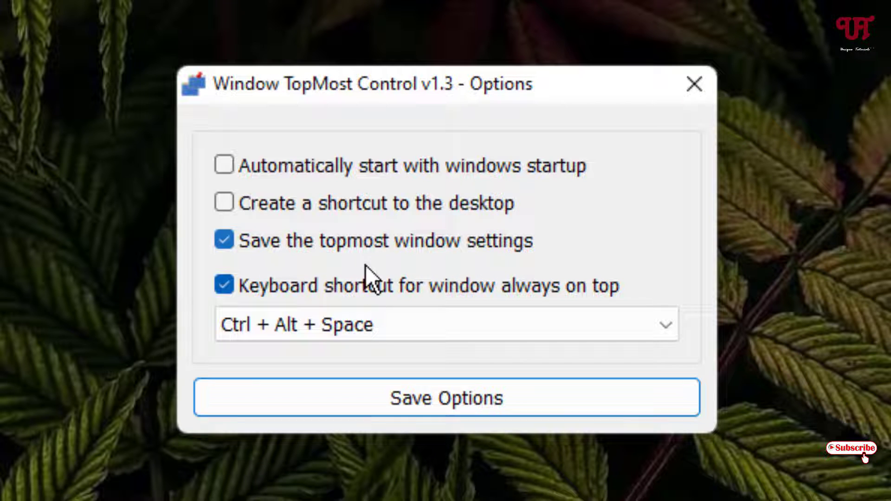
{"action": "mouse_move", "coordinate": [514, 319]}
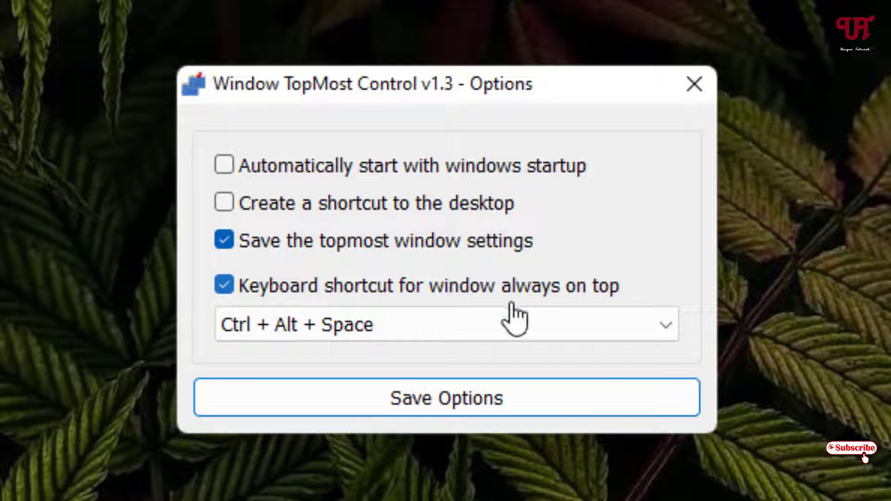
{"action": "mouse_move", "coordinate": [223, 357]}
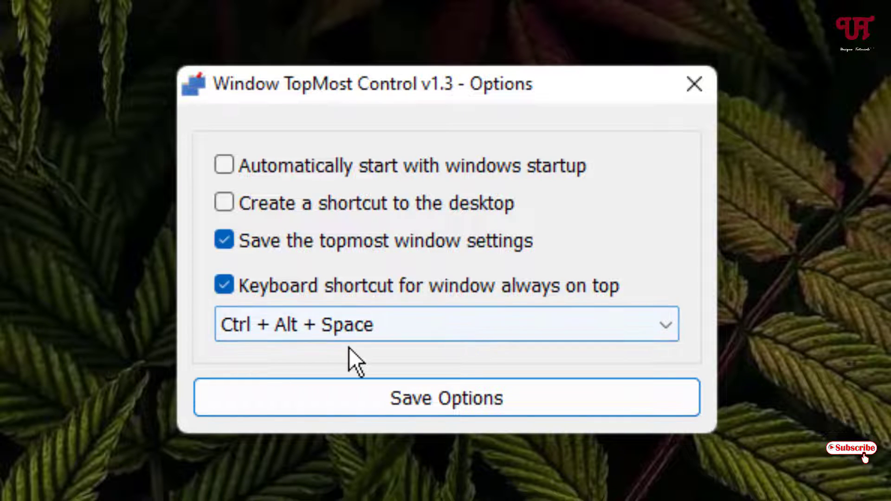
{"action": "left_click", "coordinate": [447, 324]}
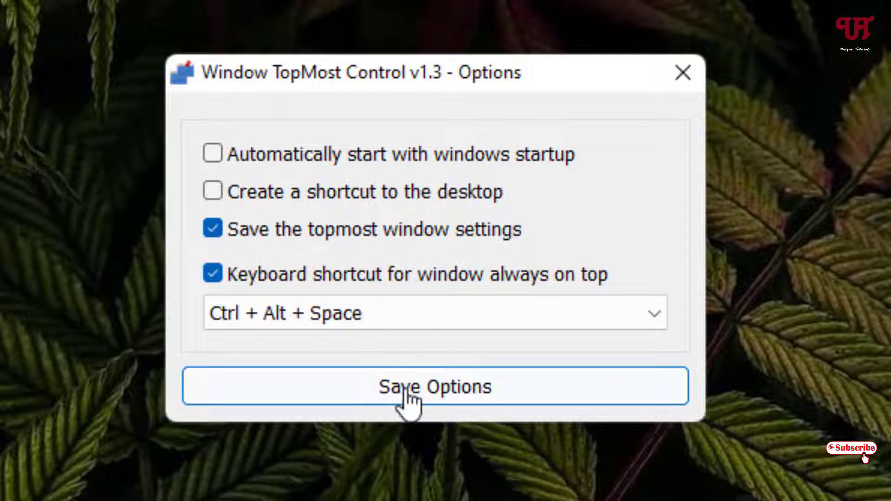
{"action": "left_click", "coordinate": [435, 387]}
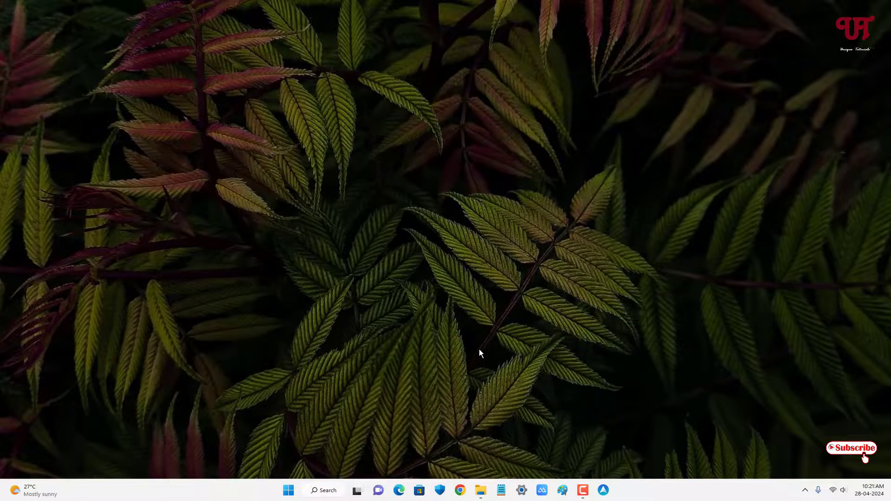
{"action": "mouse_move", "coordinate": [484, 341]}
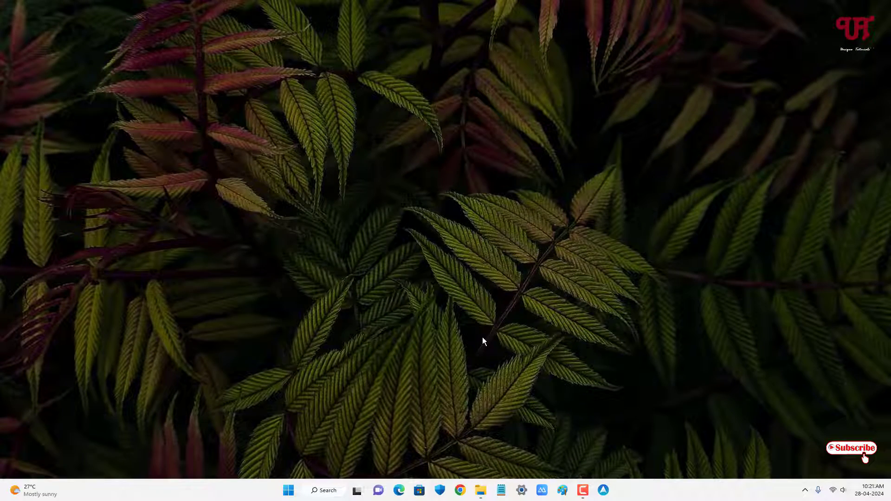
Step: Pin a This PC File Explorer window on top, then close it
{"action": "left_click", "coordinate": [419, 490]}
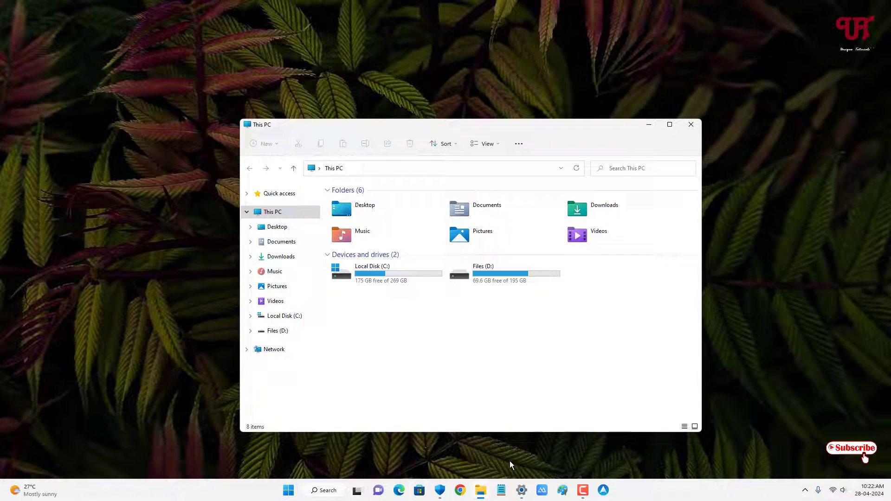
{"action": "mouse_move", "coordinate": [419, 491]}
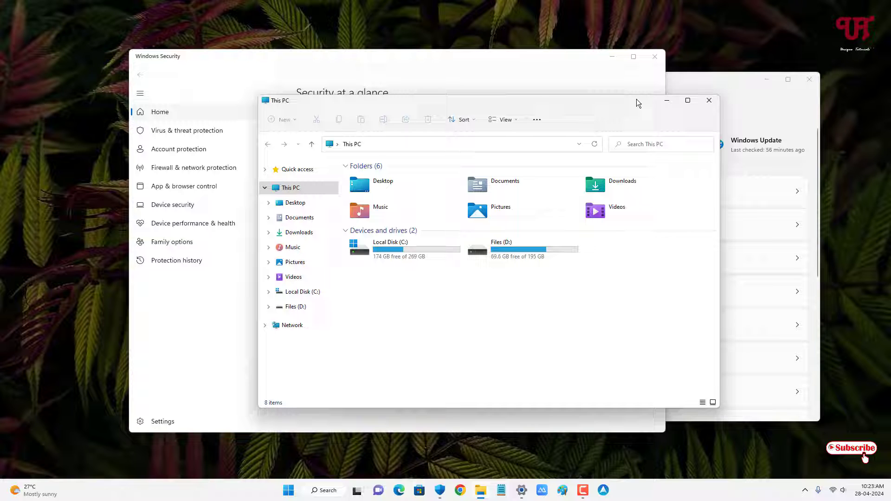
{"action": "mouse_move", "coordinate": [709, 101]}
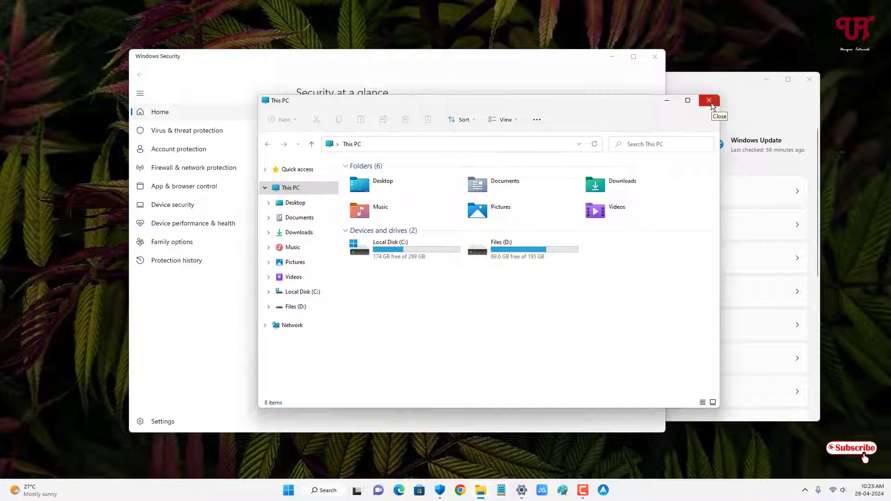
{"action": "left_click", "coordinate": [709, 101]}
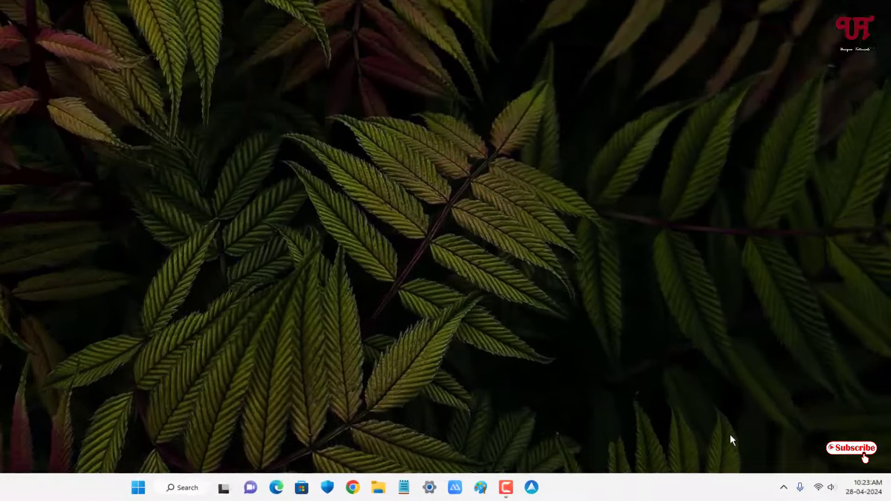
Step: Exit TopMost_x64 from its tray icon menu and dismiss the tray panel
{"action": "left_click", "coordinate": [783, 487]}
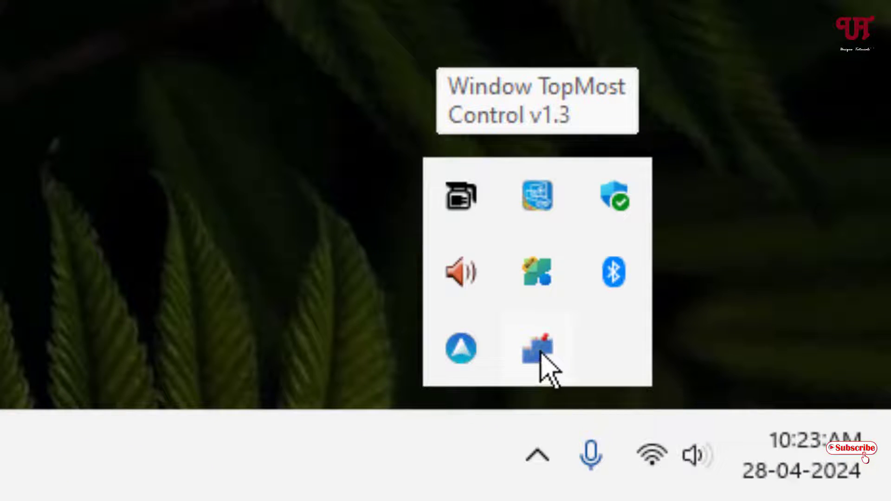
{"action": "right_click", "coordinate": [536, 347]}
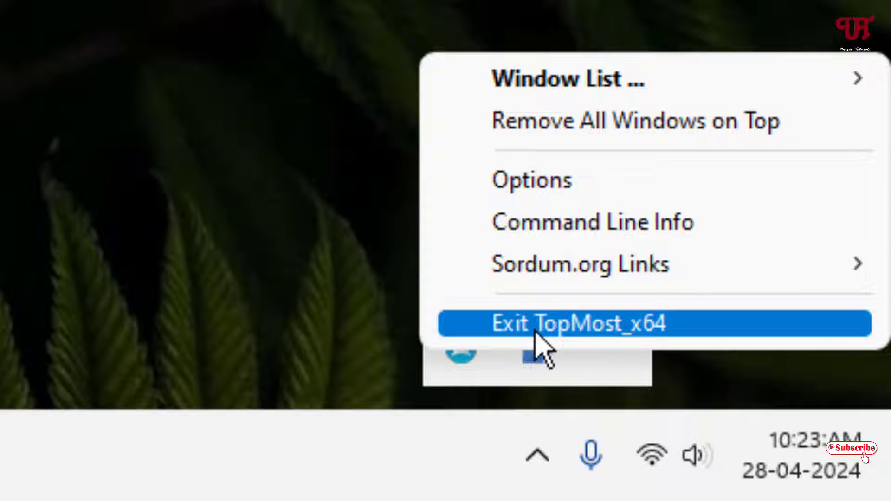
{"action": "left_click", "coordinate": [577, 324]}
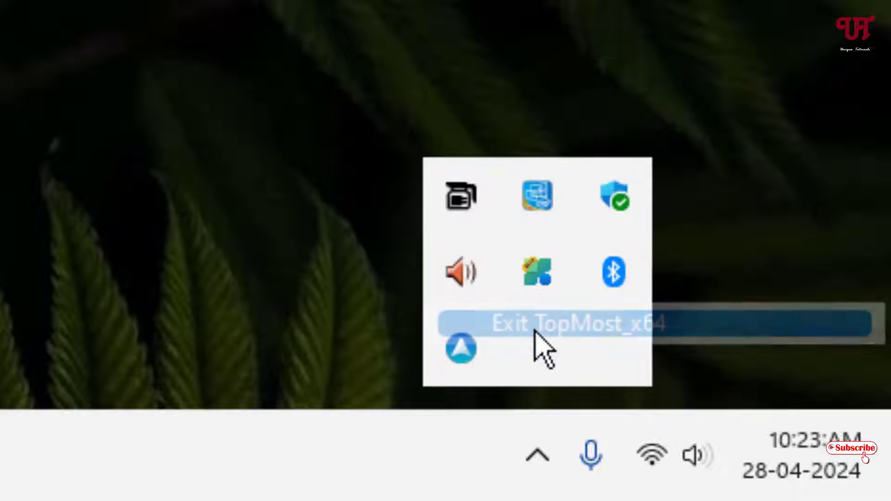
{"action": "left_click", "coordinate": [571, 323]}
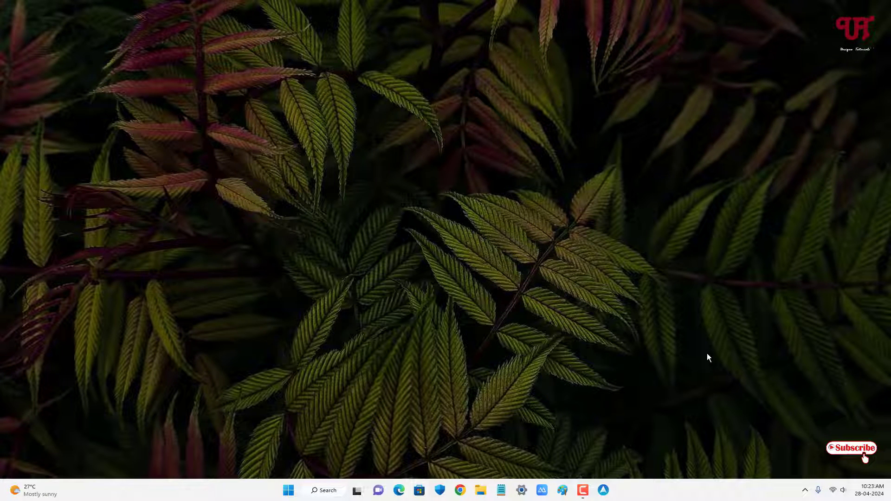
{"action": "mouse_move", "coordinate": [705, 357]}
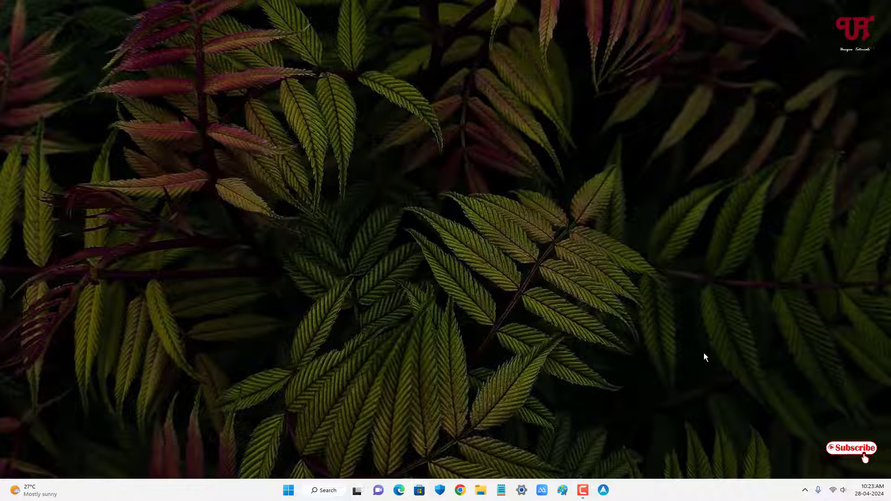
{"action": "mouse_move", "coordinate": [685, 355]}
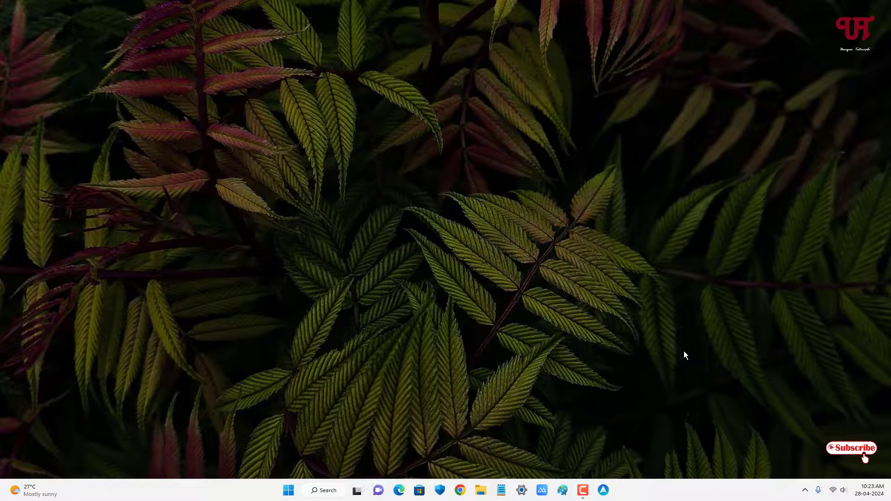
{"action": "mouse_move", "coordinate": [667, 349]}
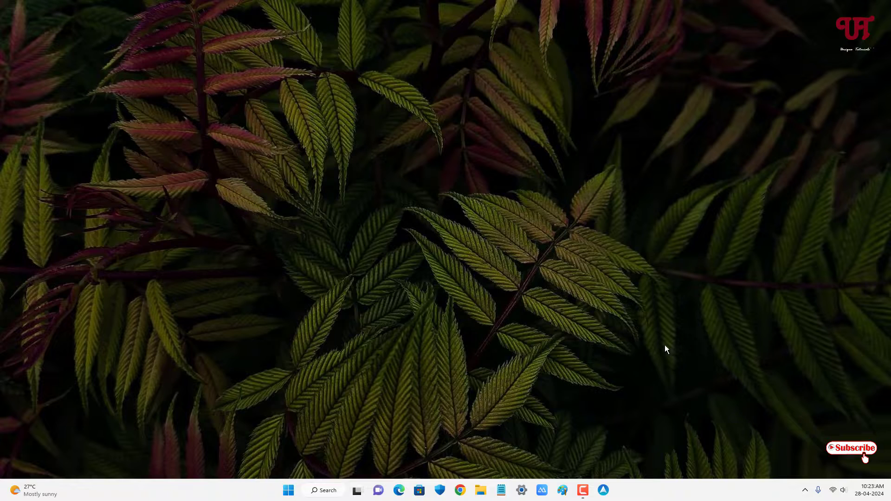